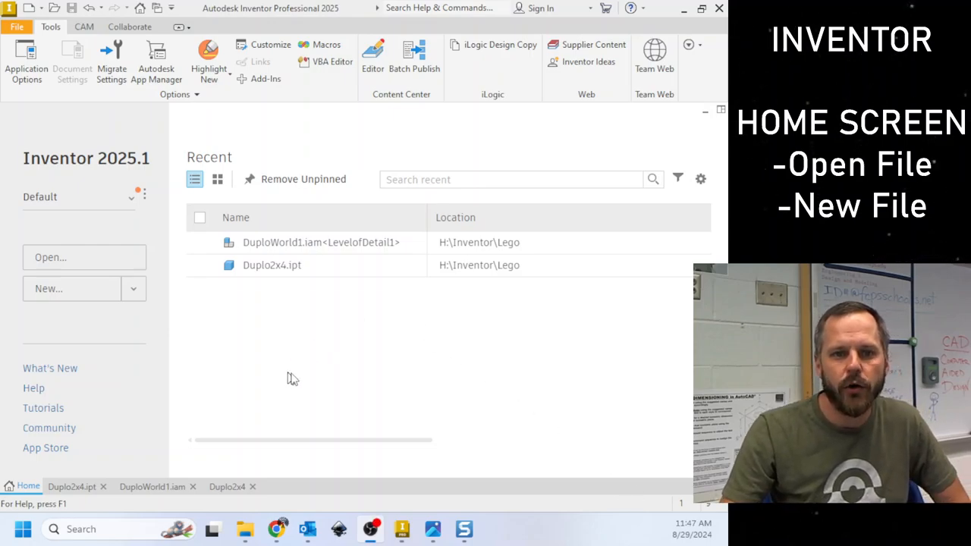
mouse_move(539, 266)
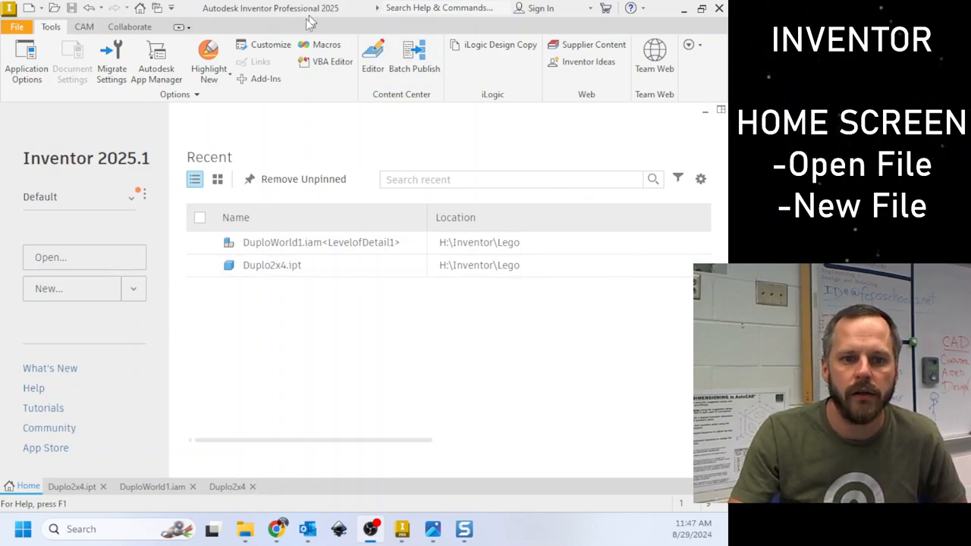
mouse_move(332, 243)
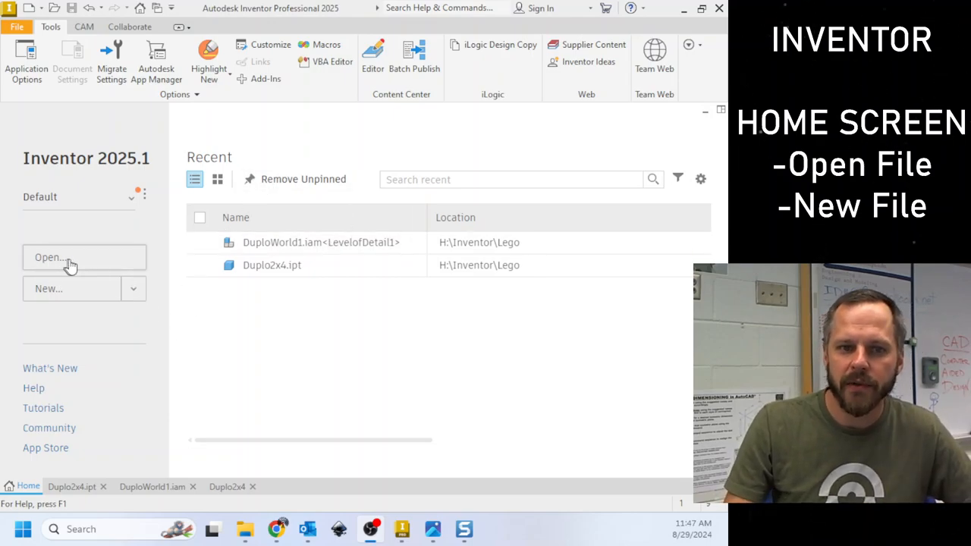
mouse_move(49, 291)
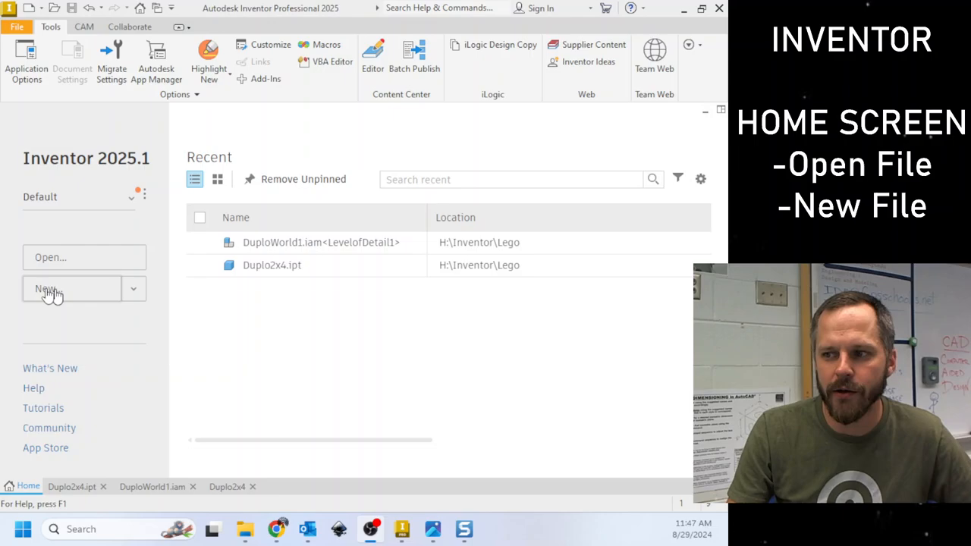
mouse_move(340, 237)
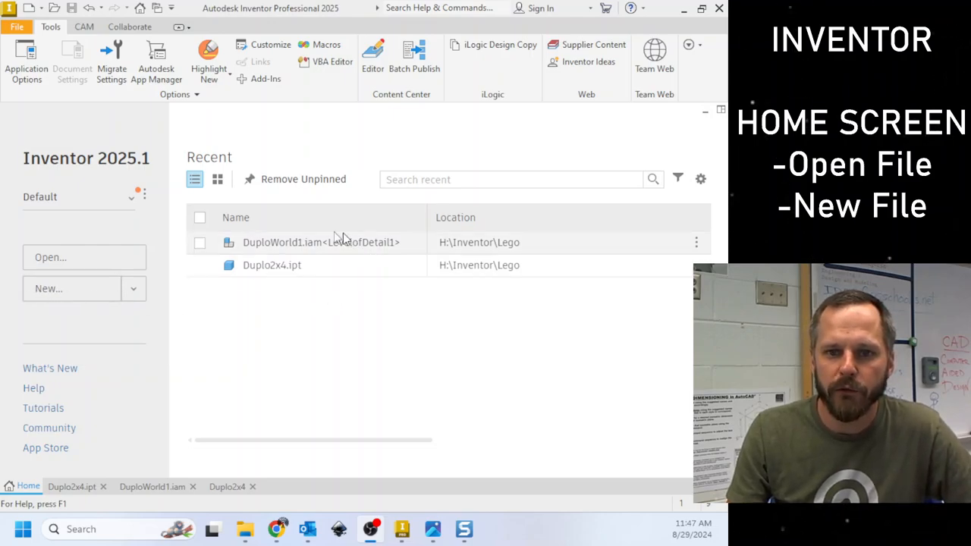
mouse_move(240, 281)
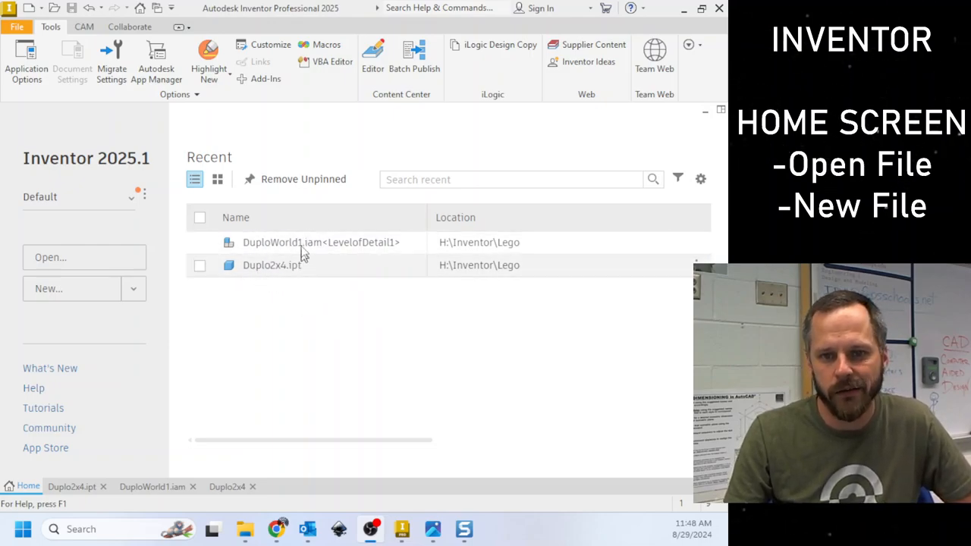
mouse_move(319, 280)
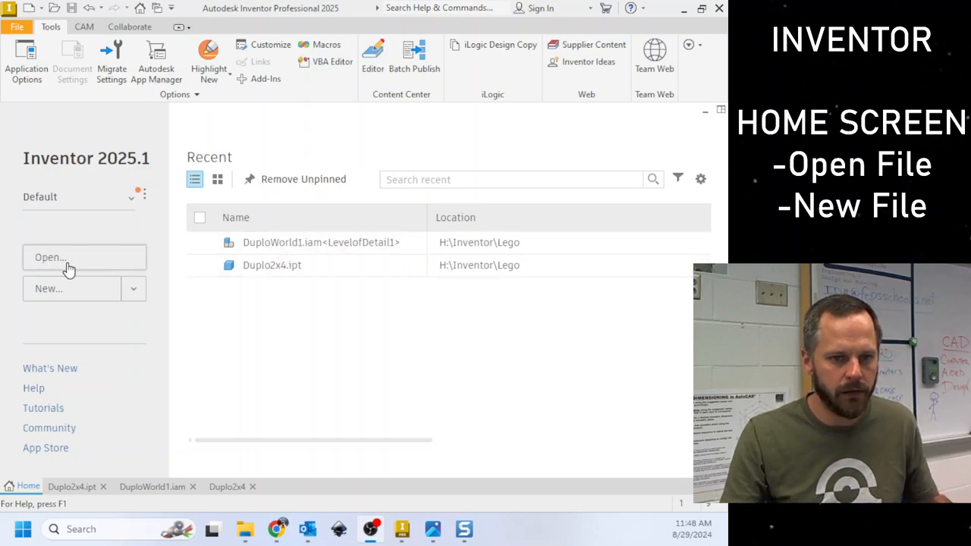
mouse_move(161, 208)
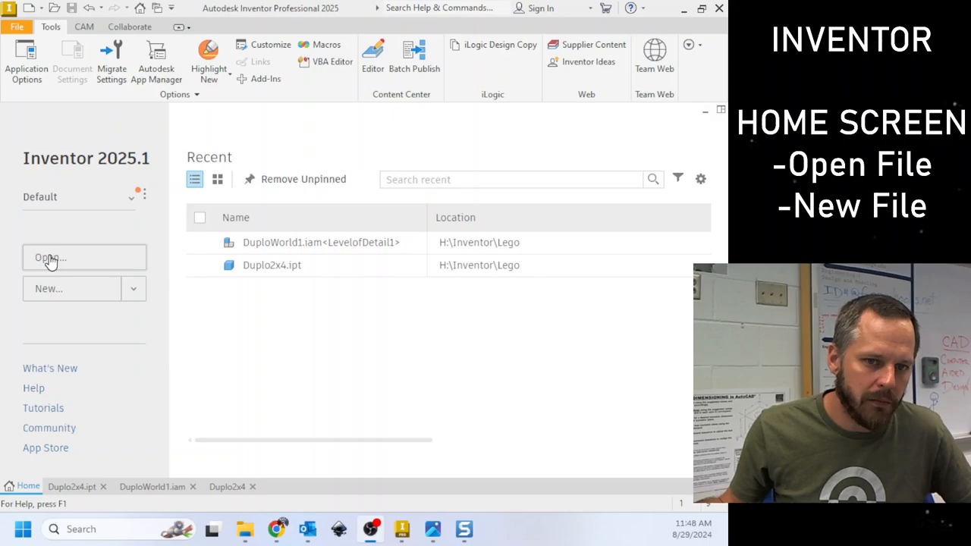
mouse_move(52, 265)
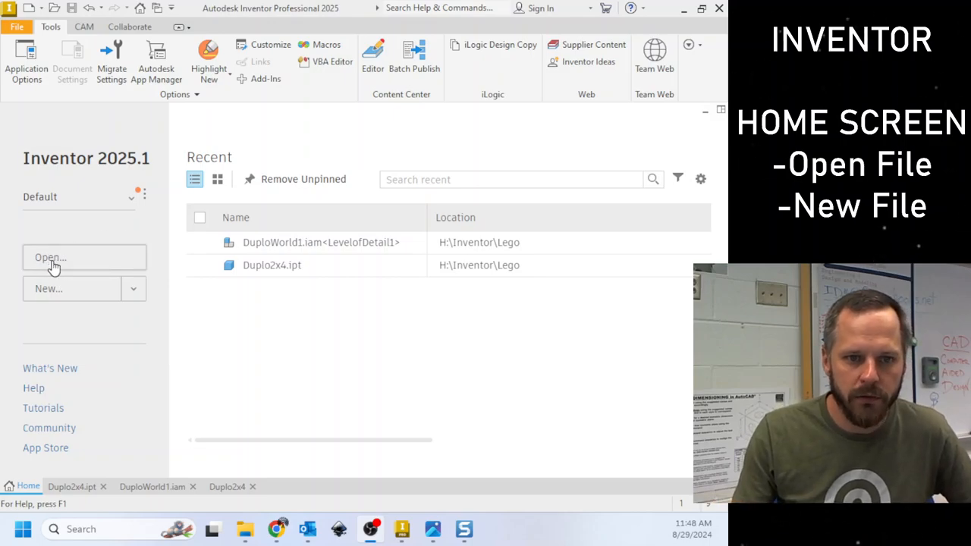
Step: Browse existing files, preview the Duplo2x1.ipt part, and back out without opening anything
click(51, 258)
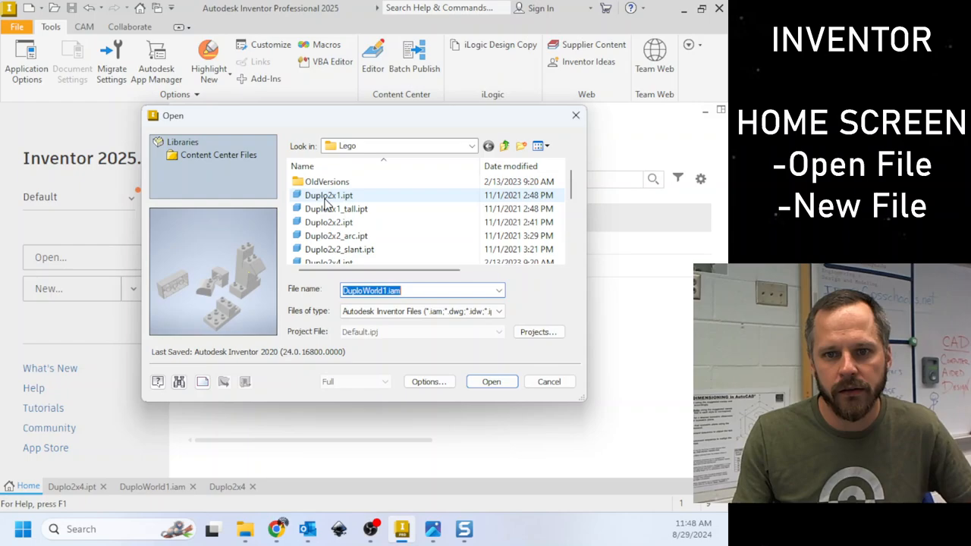
click(328, 194)
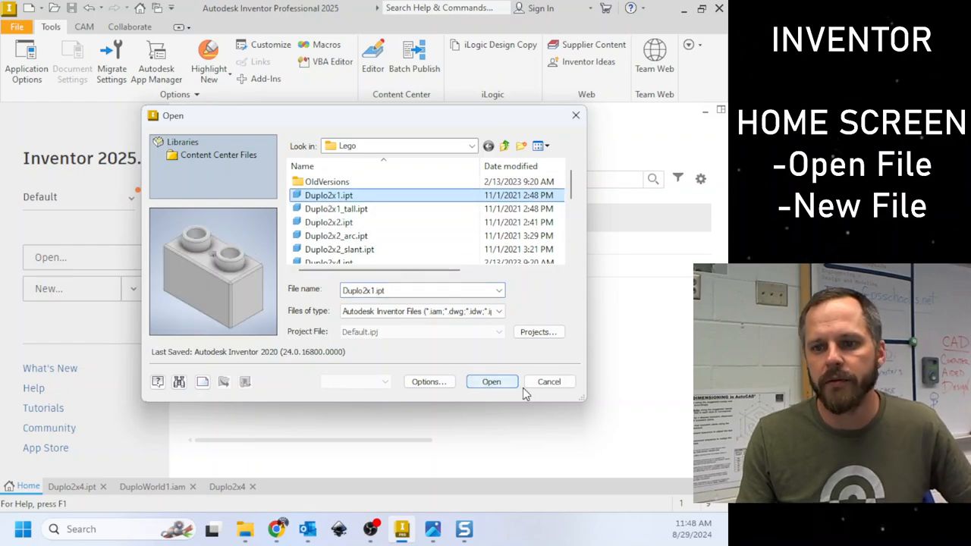
click(550, 382)
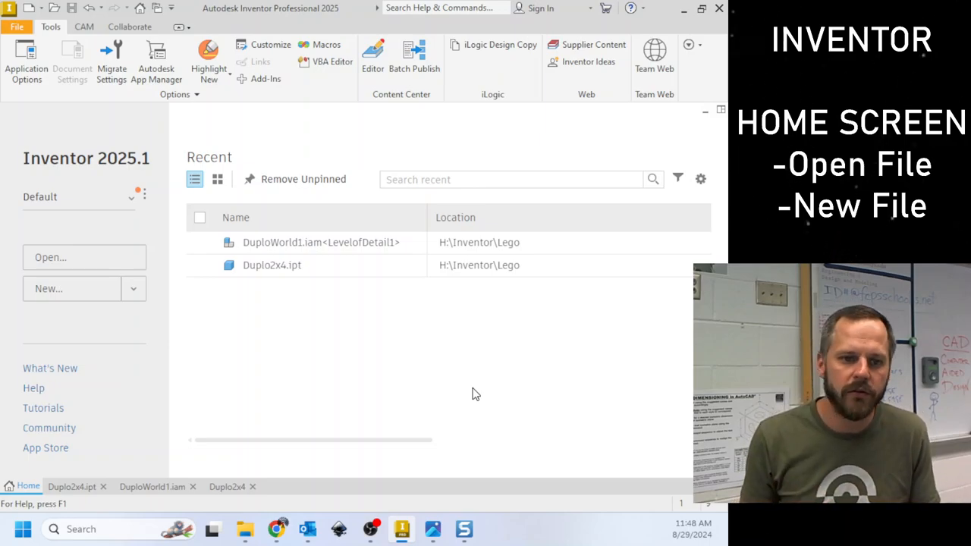
mouse_move(52, 289)
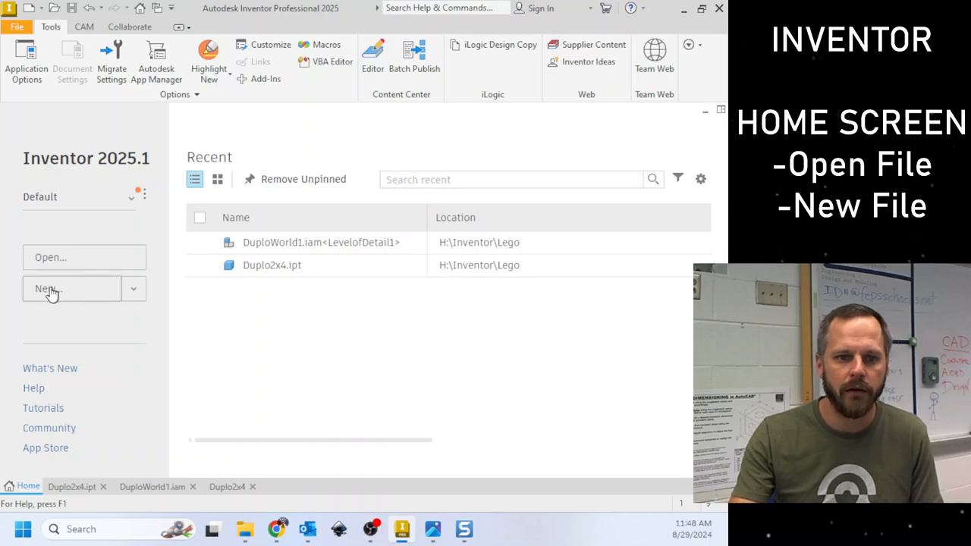
Step: Bring up the Create New File dialog and look at the Standard.idw and Standard.ipn templates
click(70, 288)
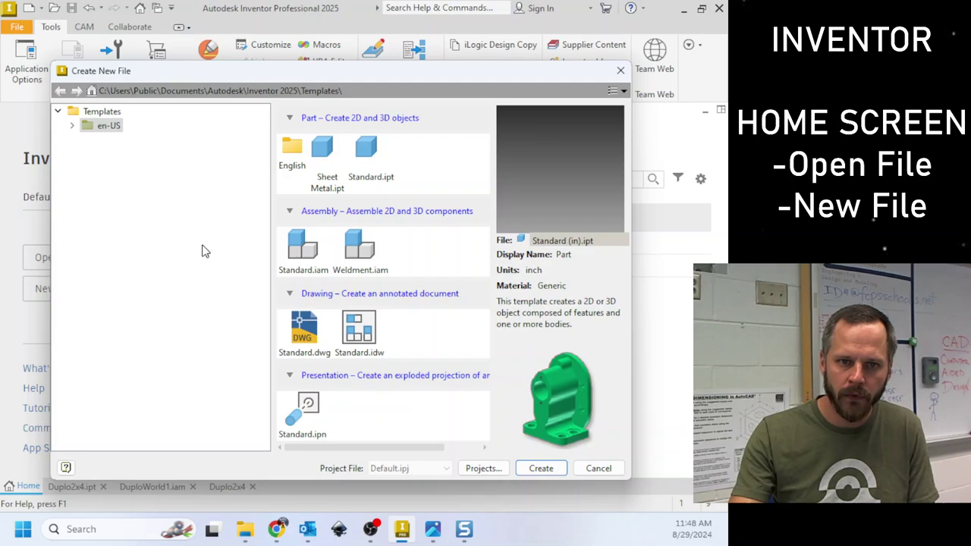
mouse_move(218, 206)
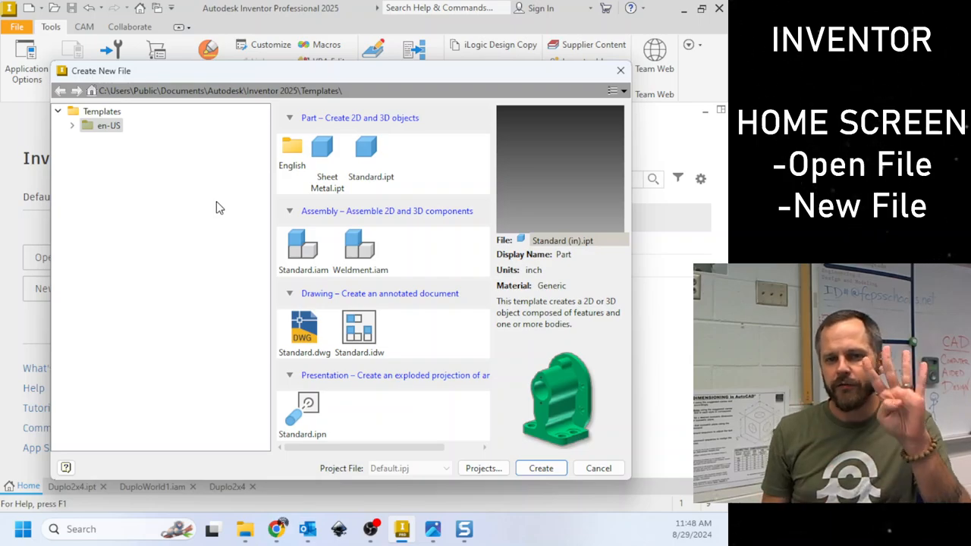
mouse_move(320, 112)
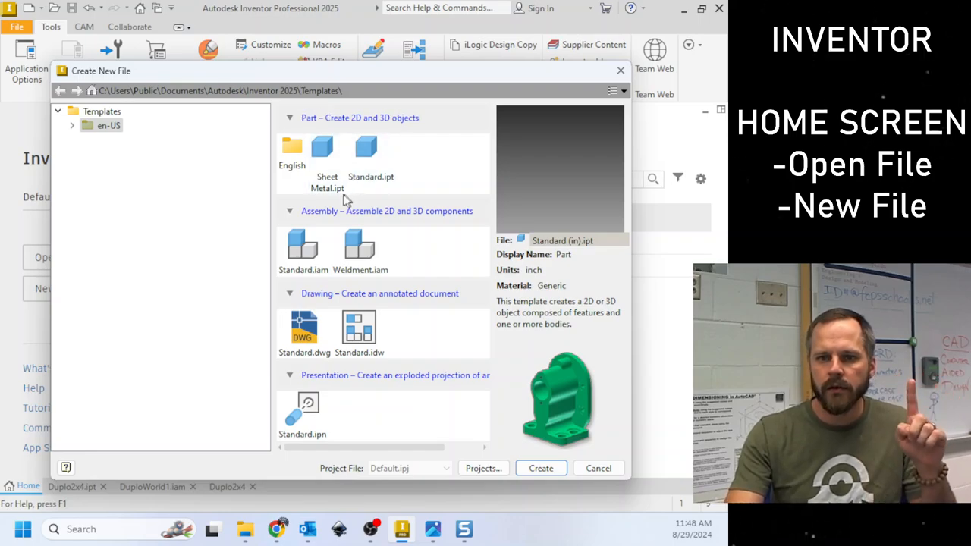
mouse_move(320, 304)
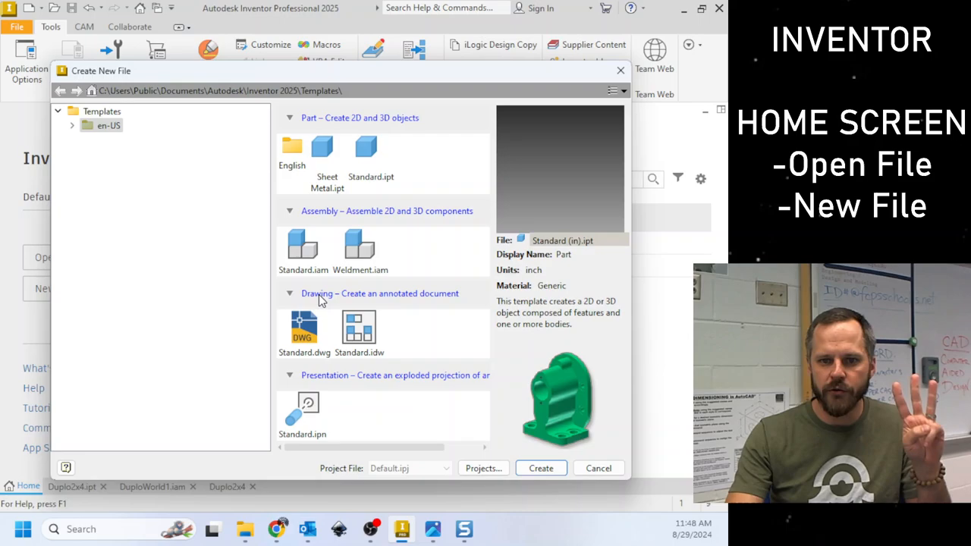
mouse_move(342, 382)
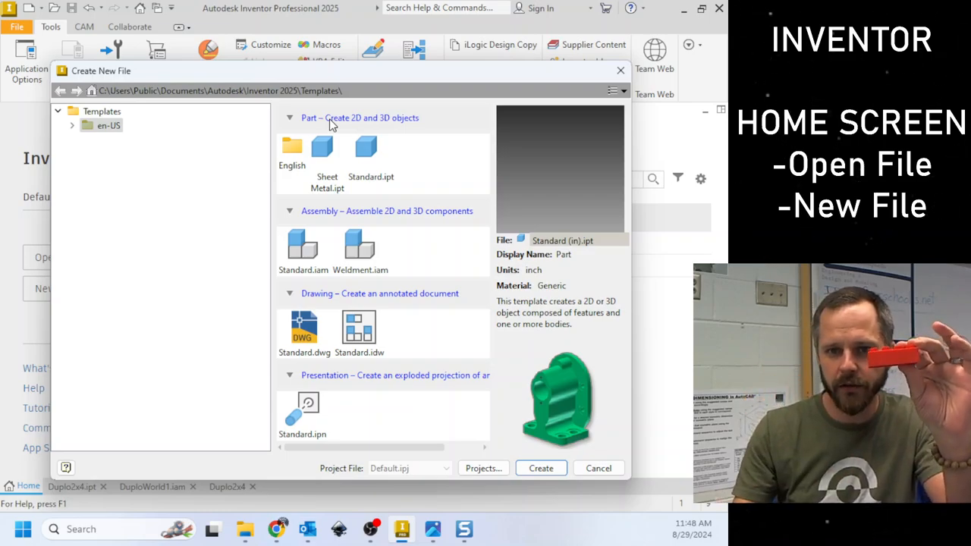
mouse_move(340, 252)
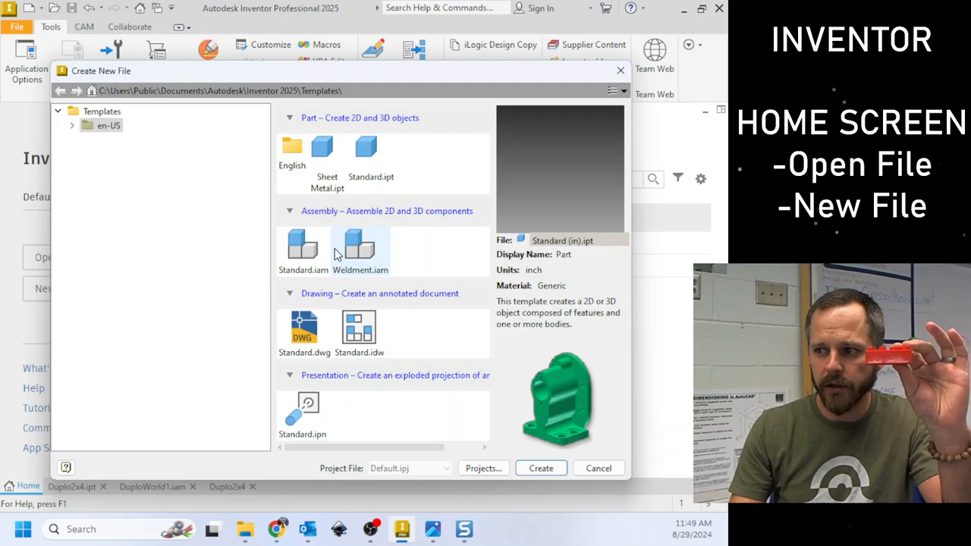
mouse_move(304, 246)
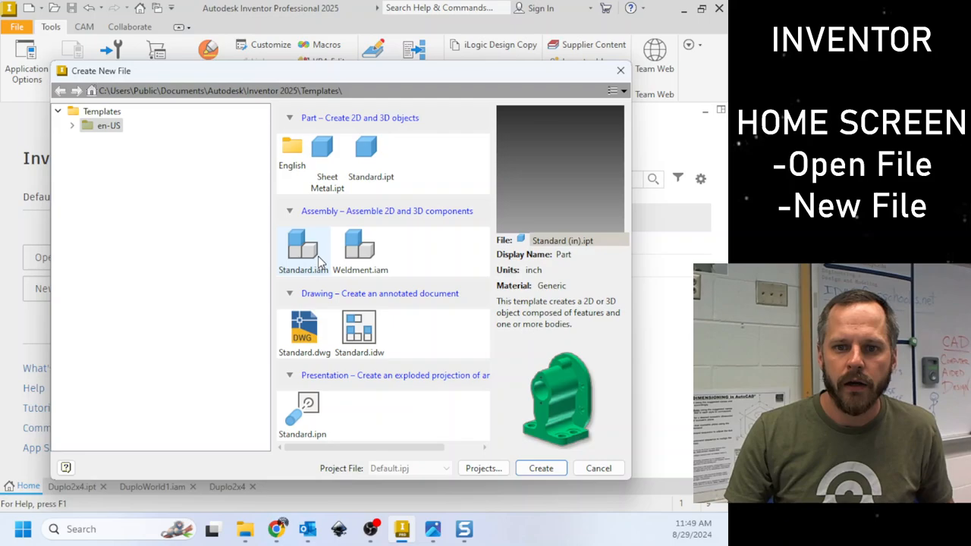
click(358, 328)
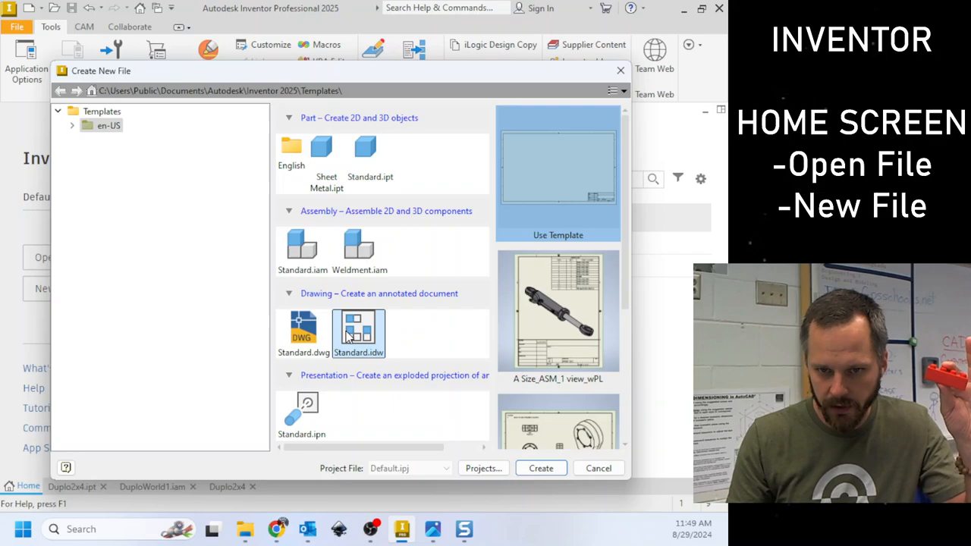
click(302, 413)
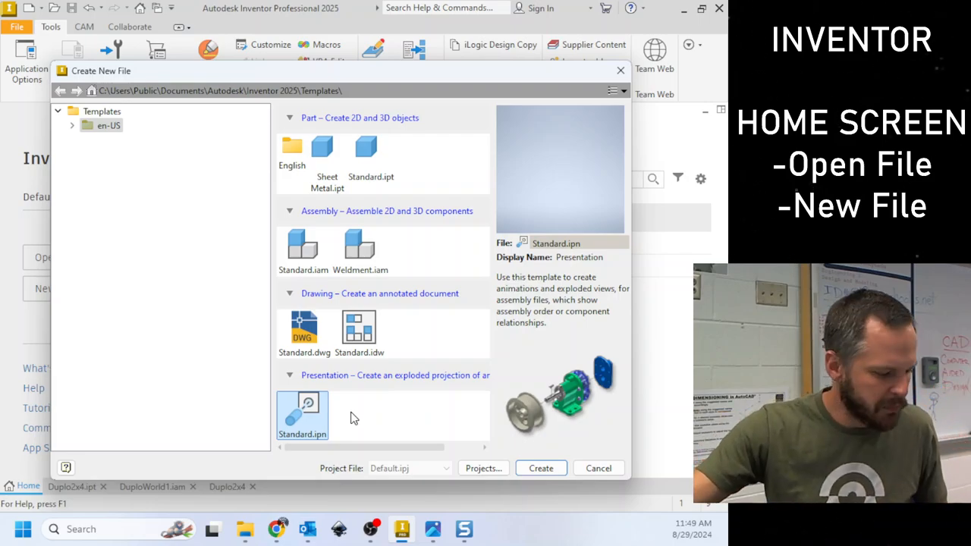
mouse_move(292, 461)
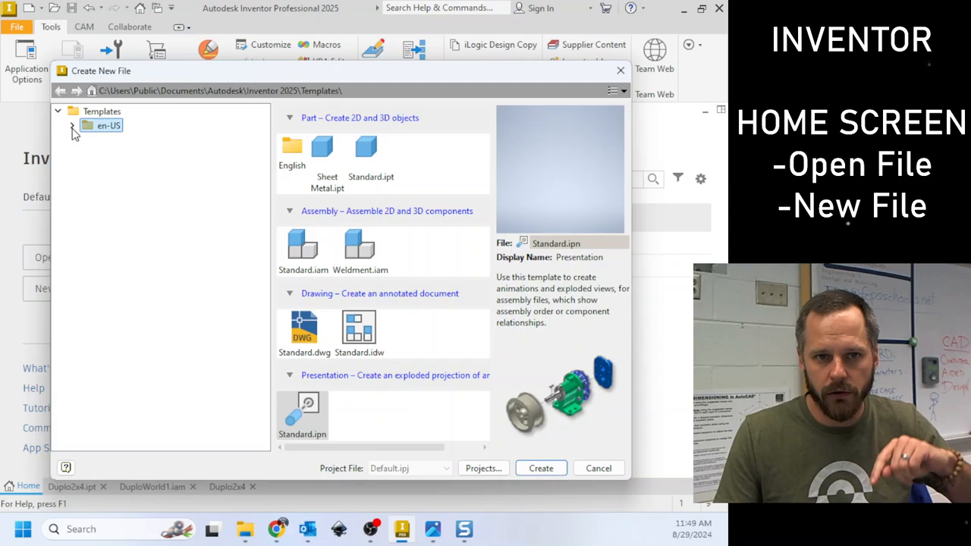
Step: Browse the en-US English and Metric template folders, finishing on the English inch-based templates
click(72, 124)
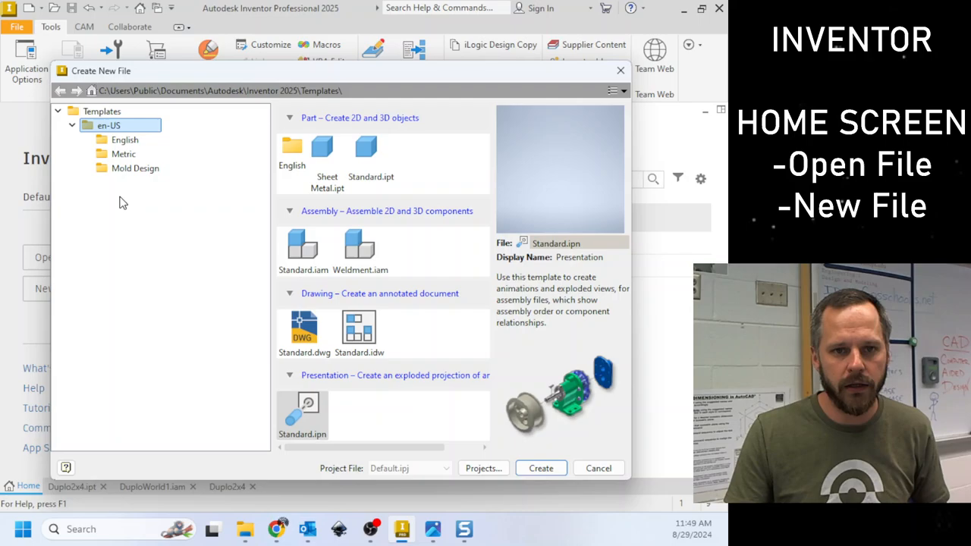
click(72, 125)
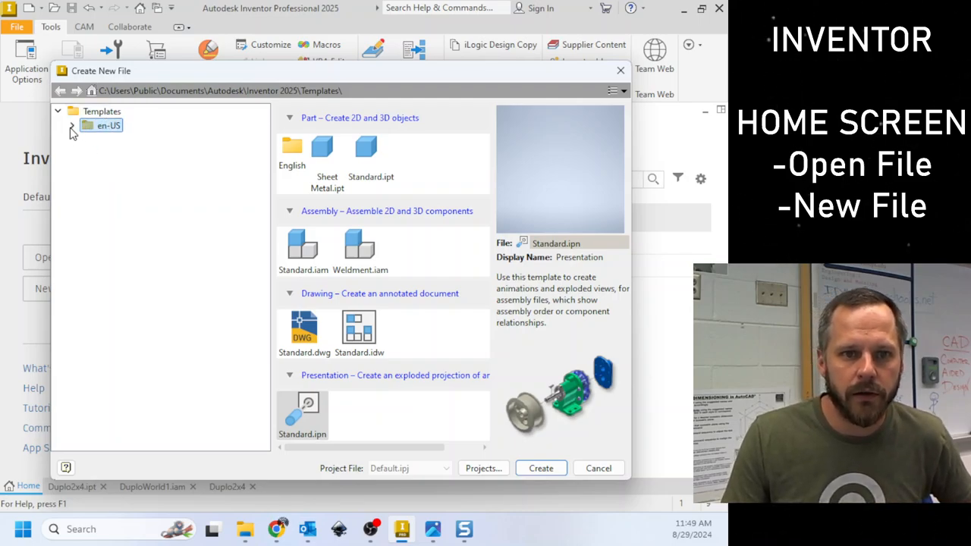
click(73, 124)
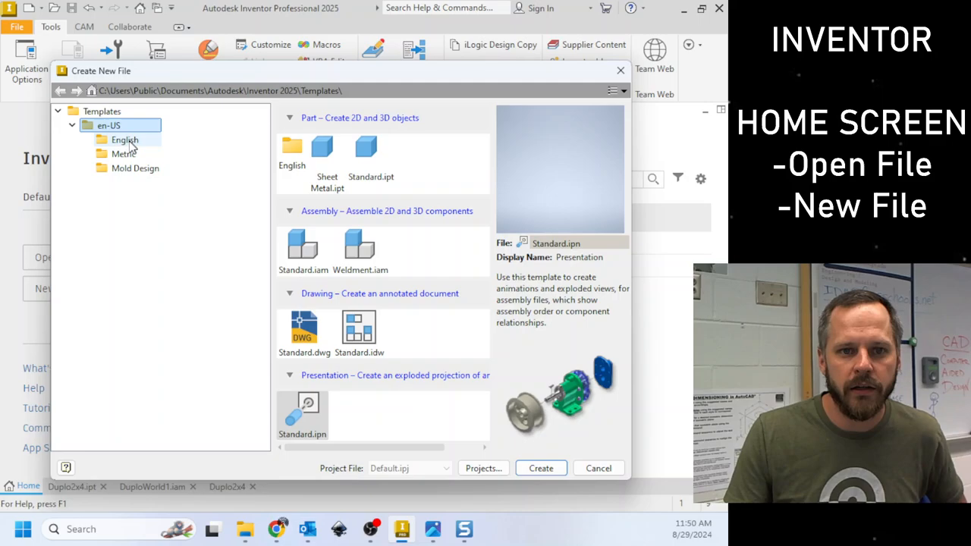
click(124, 140)
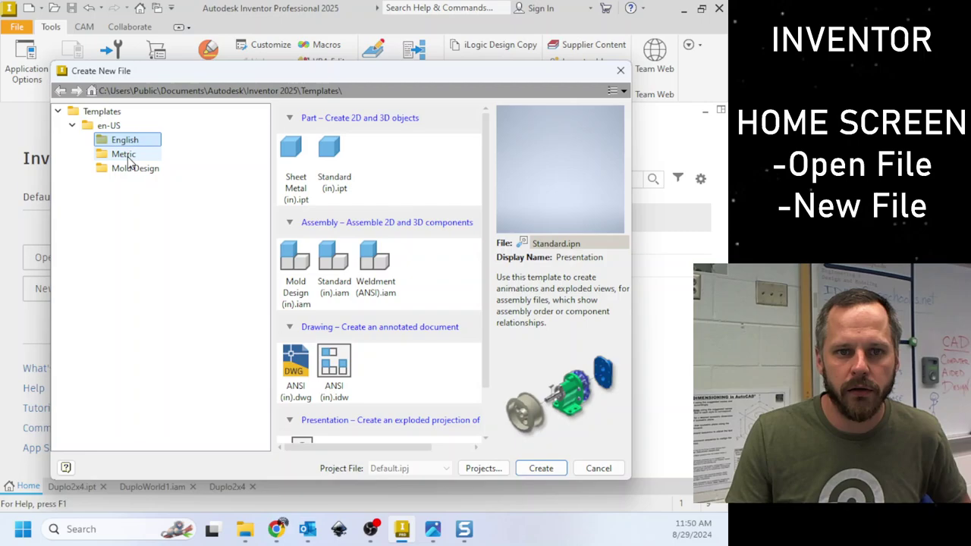
click(125, 155)
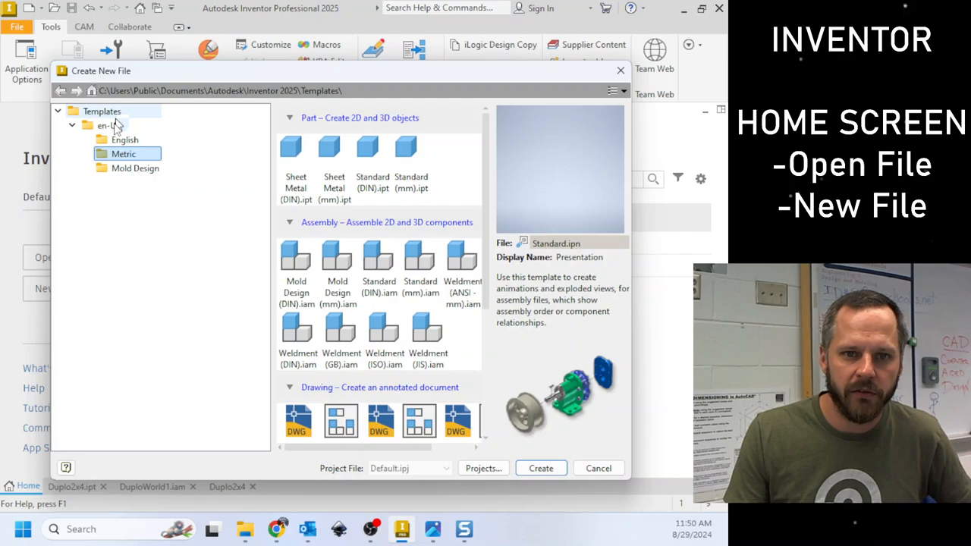
click(124, 140)
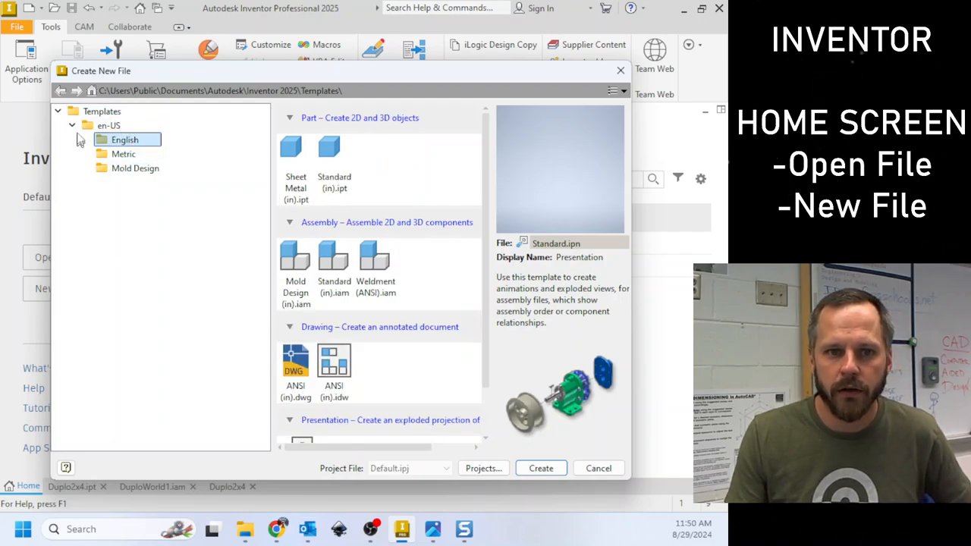
click(73, 124)
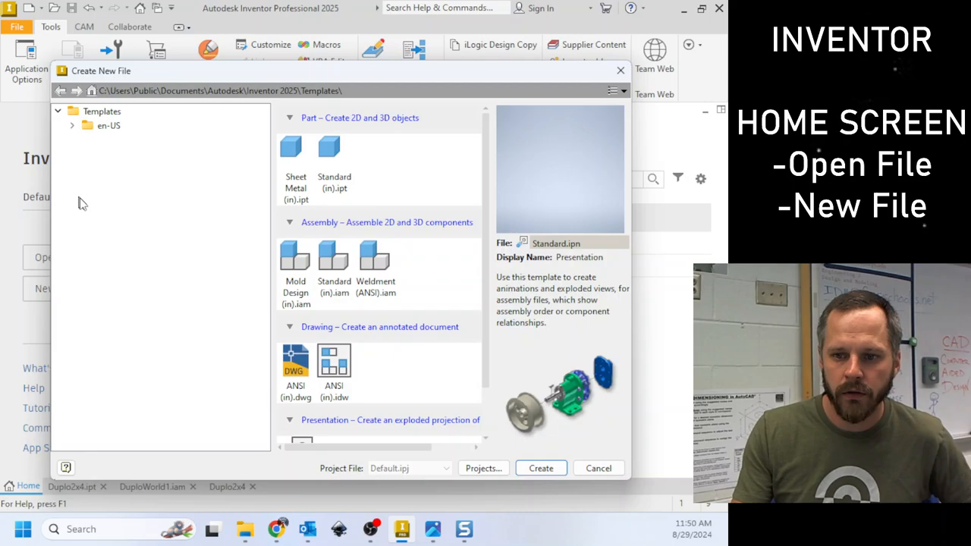
Step: Create a new blank part from the English Standard (in).ipt template
click(598, 467)
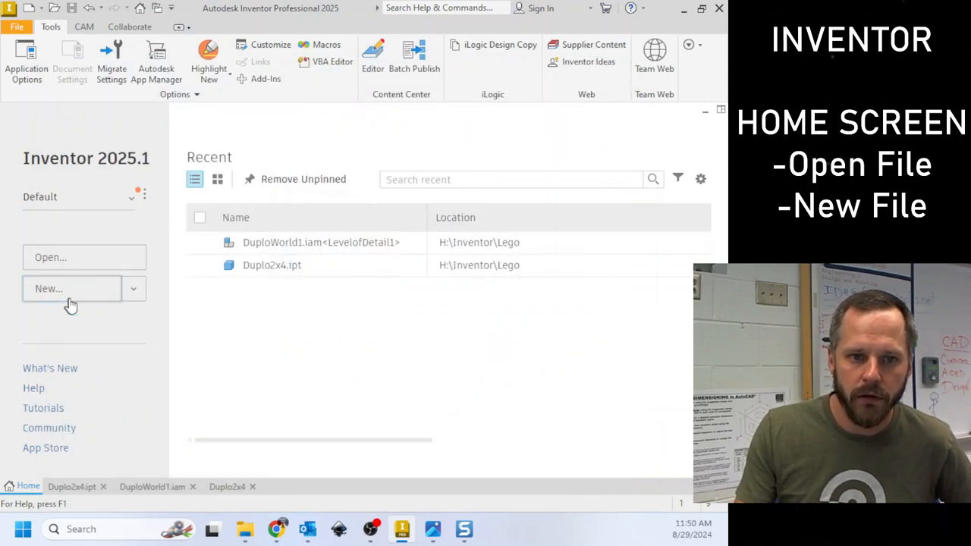
click(71, 288)
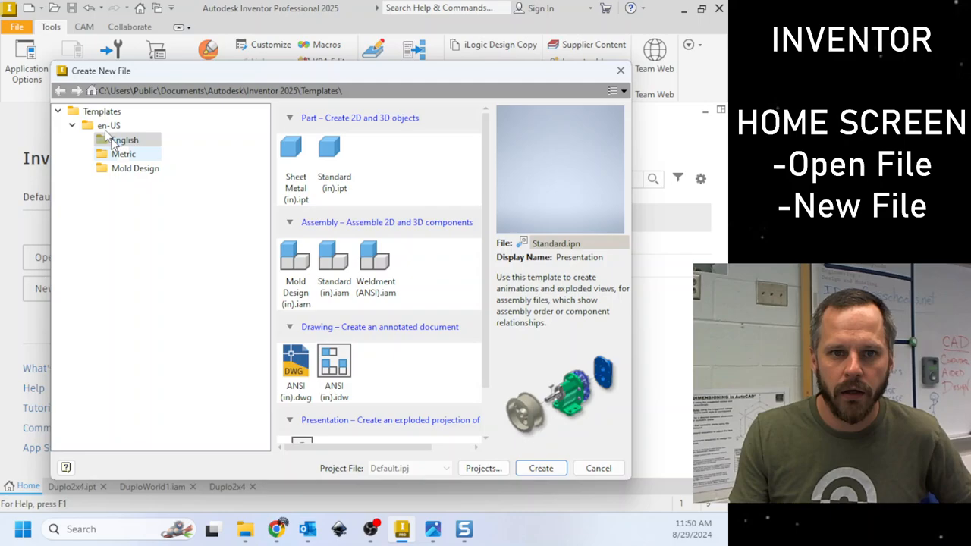
click(125, 140)
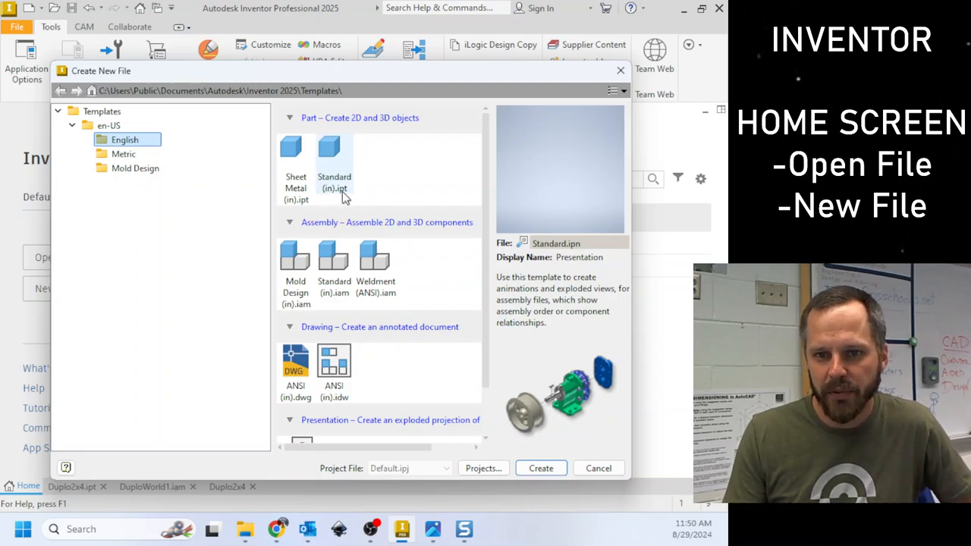
click(334, 152)
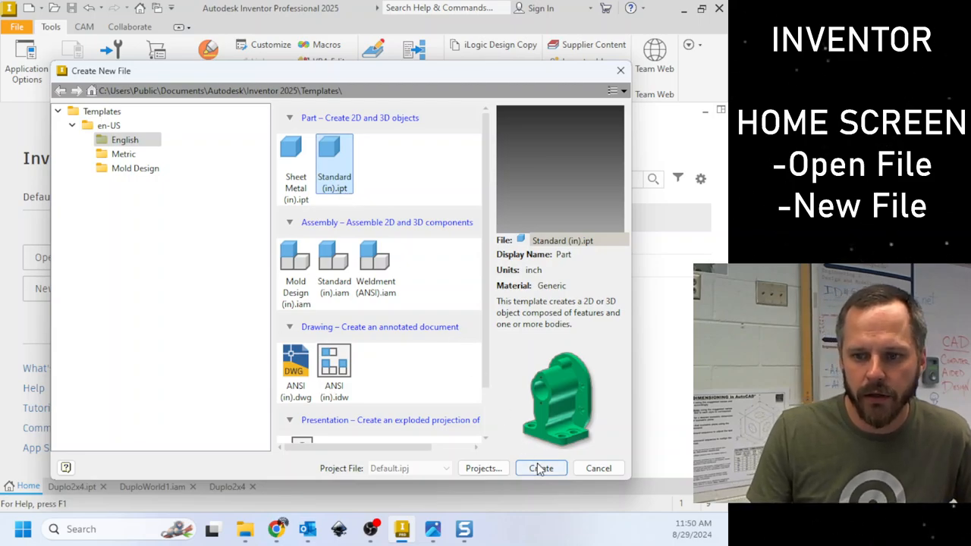
click(540, 467)
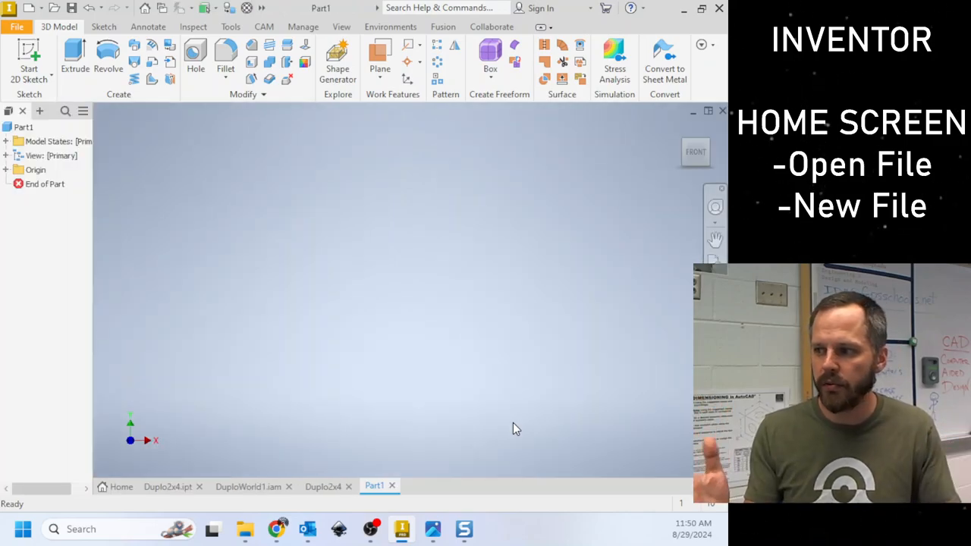
mouse_move(431, 348)
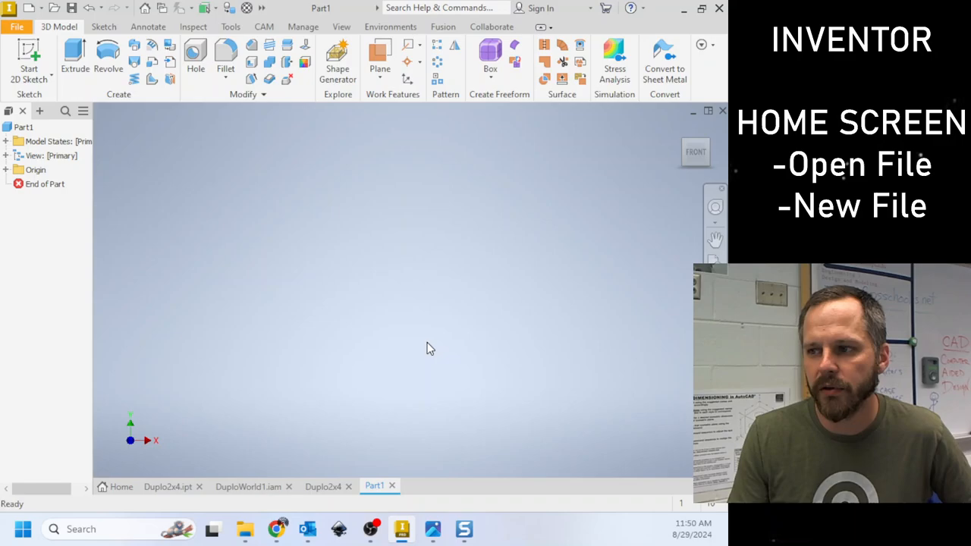
mouse_move(181, 373)
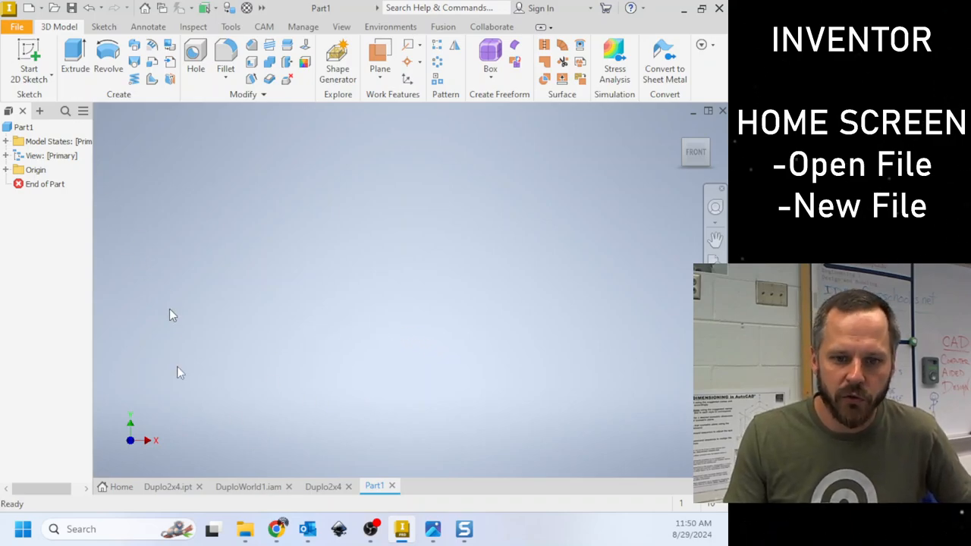
Step: Make the Duplo2x4.ipt red brick part the active document
click(168, 486)
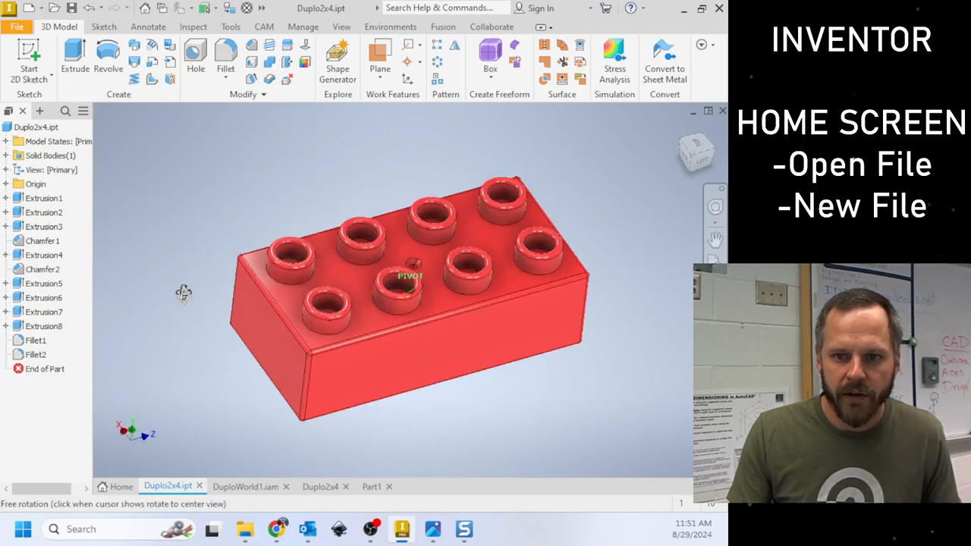
Step: Activate the DuploWorld1.iam assembly and select the Duplo2x2_slant:1 component
click(242, 485)
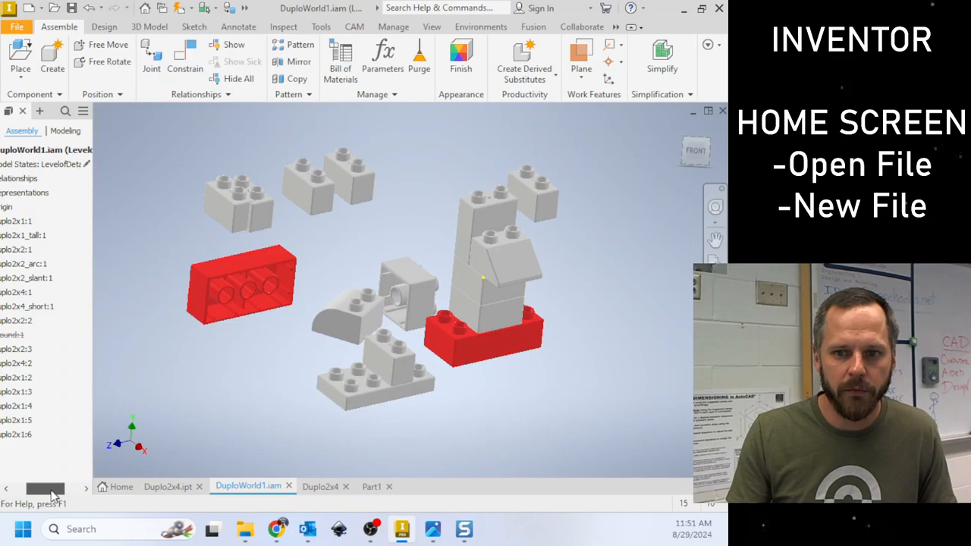
click(46, 234)
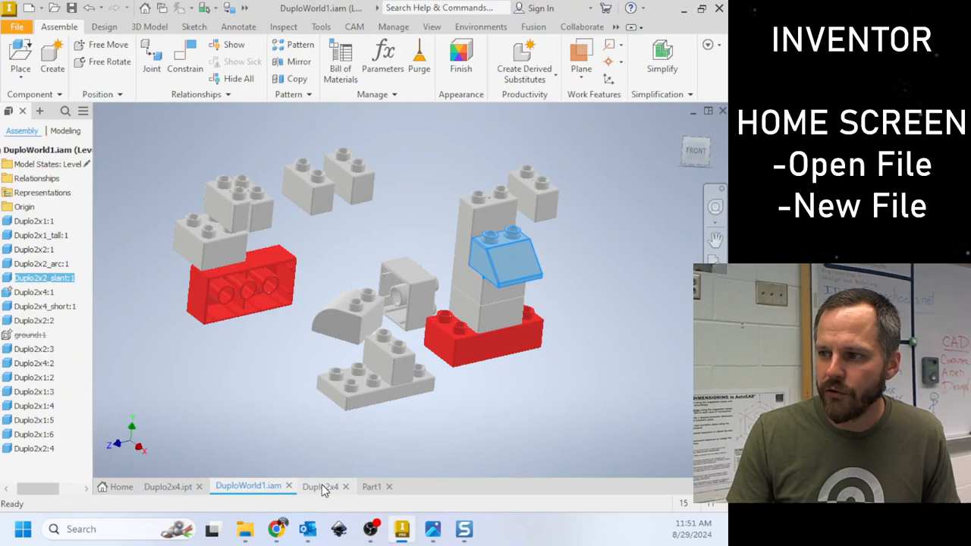
Step: Activate the Duplo2x4 drawing with its orthographic and isometric views
click(319, 485)
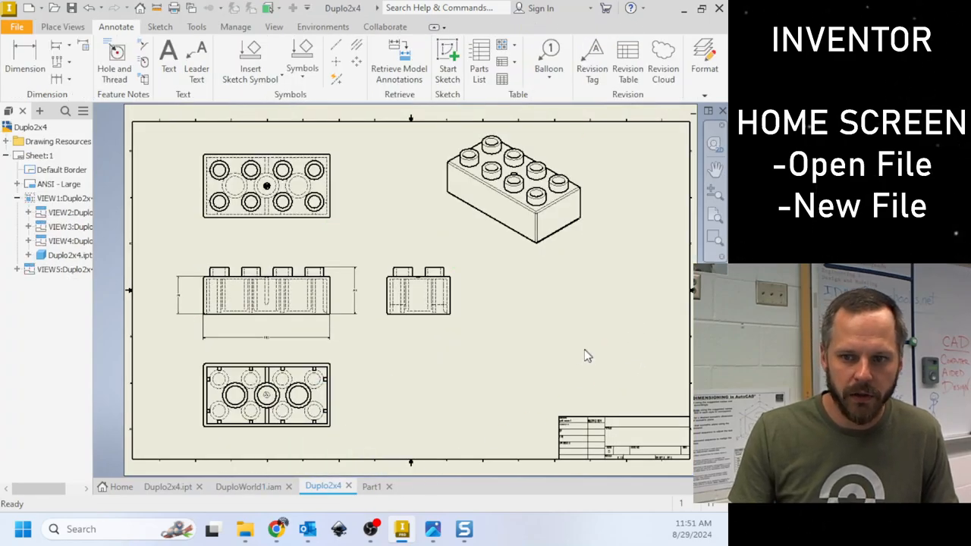
click(266, 335)
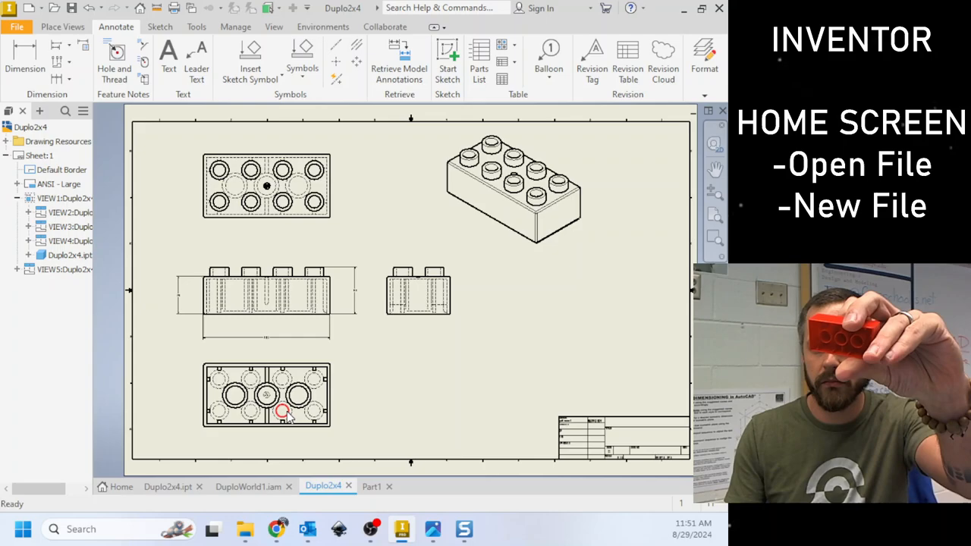
mouse_move(464, 349)
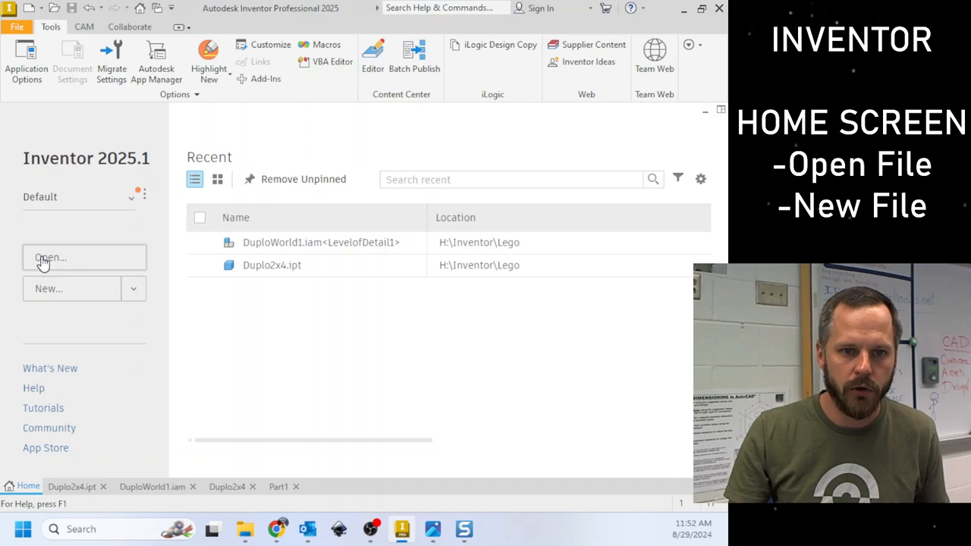
mouse_move(54, 294)
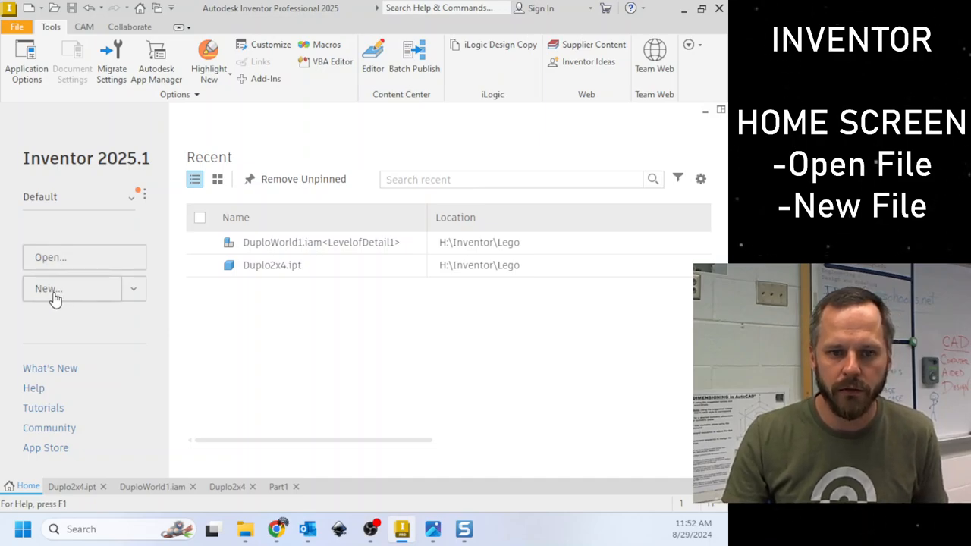